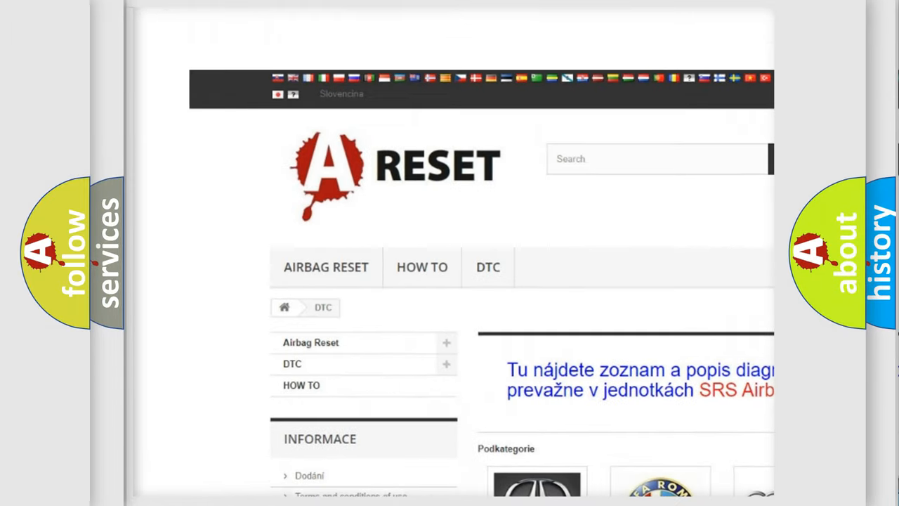
{"action": "scroll", "scroll_direction": "down", "scroll_amount": 3}
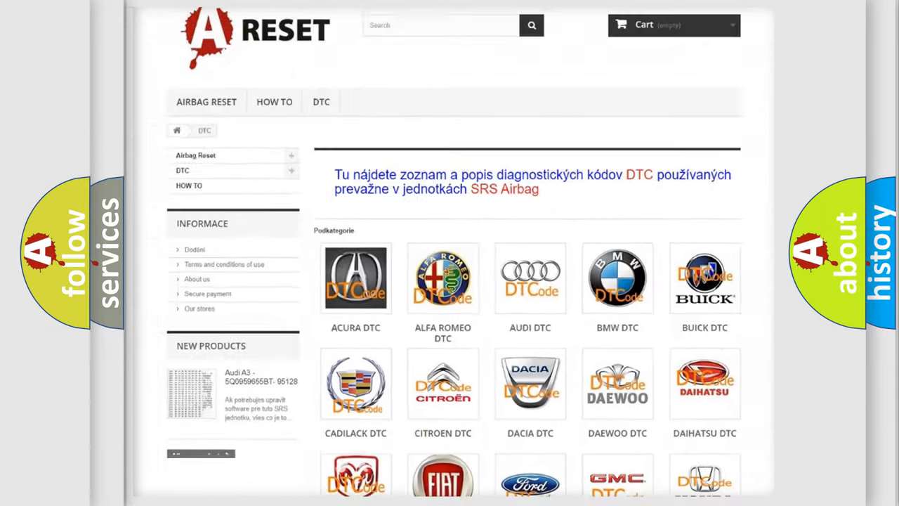
{"action": "scroll", "scroll_direction": "down", "scroll_amount": 3}
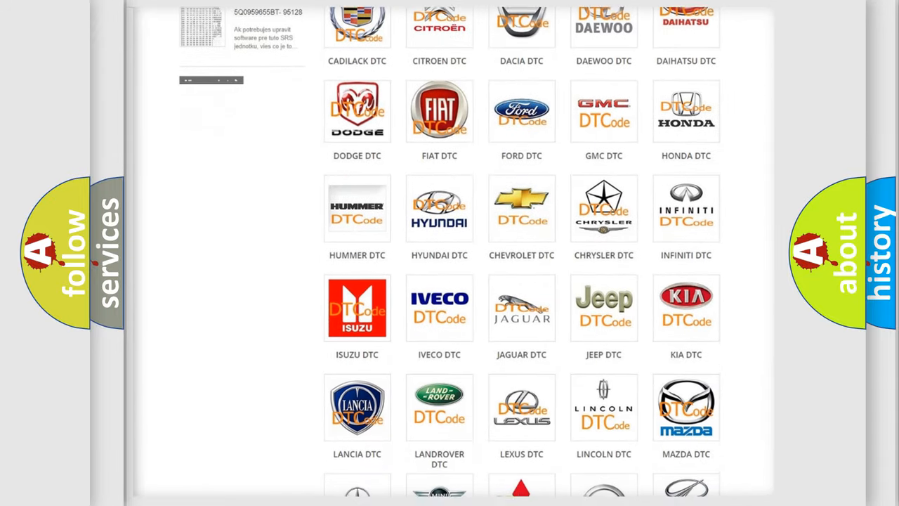
{"action": "scroll", "scroll_direction": "down", "scroll_amount": 3}
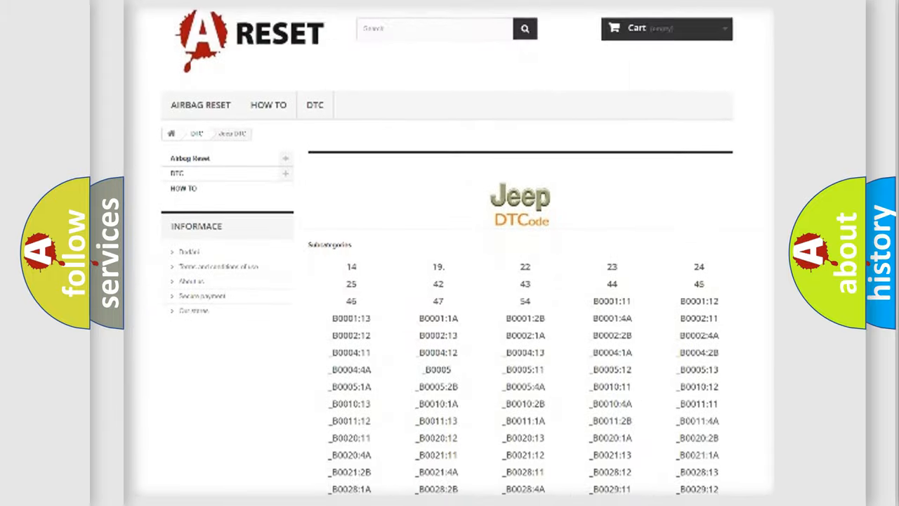
{"action": "scroll", "scroll_direction": "down", "scroll_amount": 3}
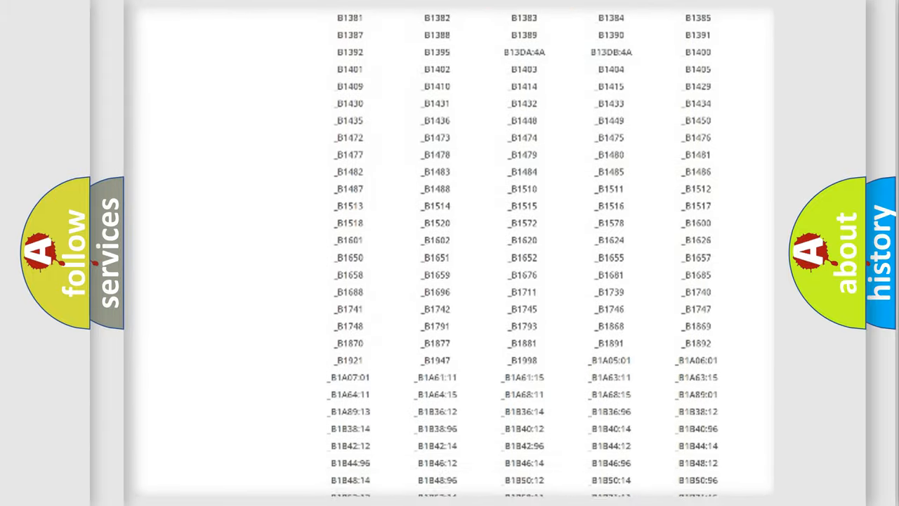